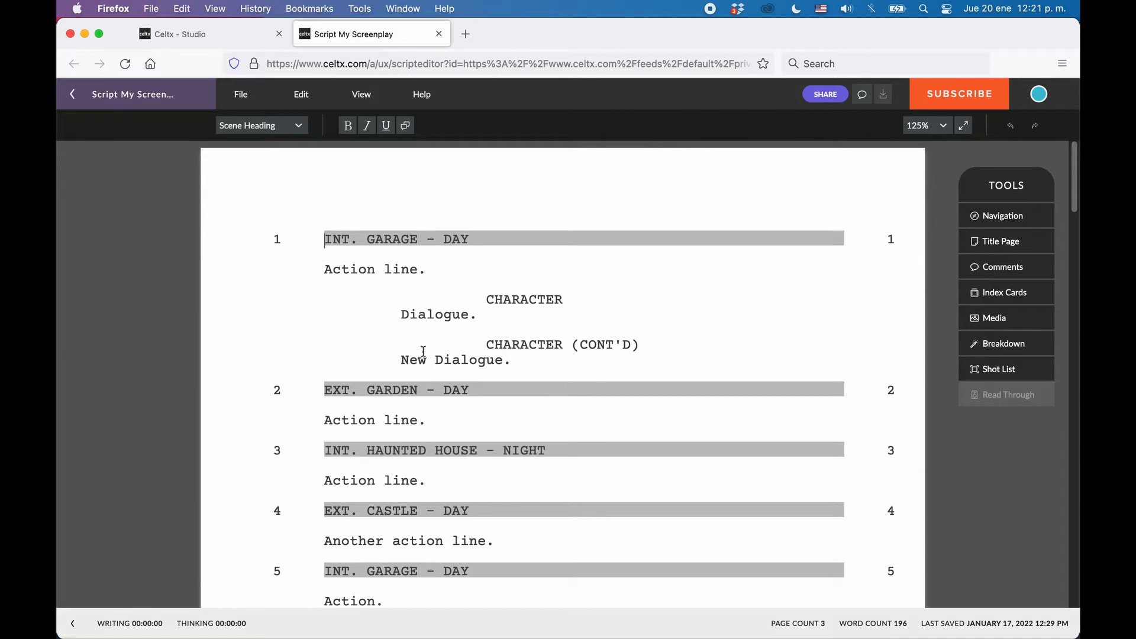
{"action": "mouse_move", "coordinate": [480, 383]}
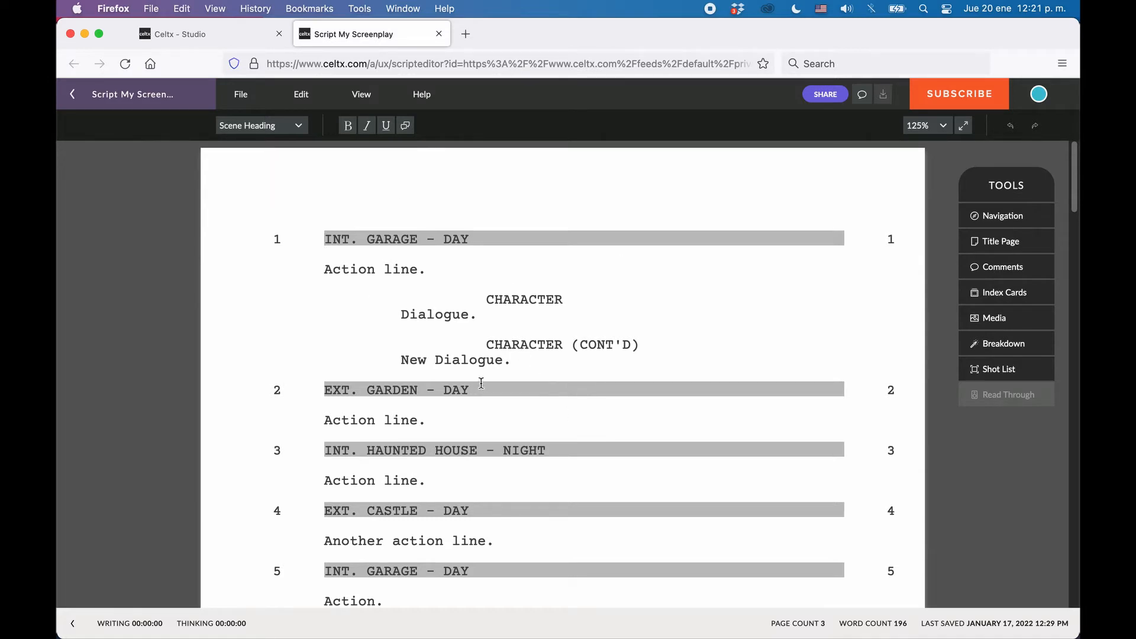
{"action": "mouse_move", "coordinate": [1036, 223]}
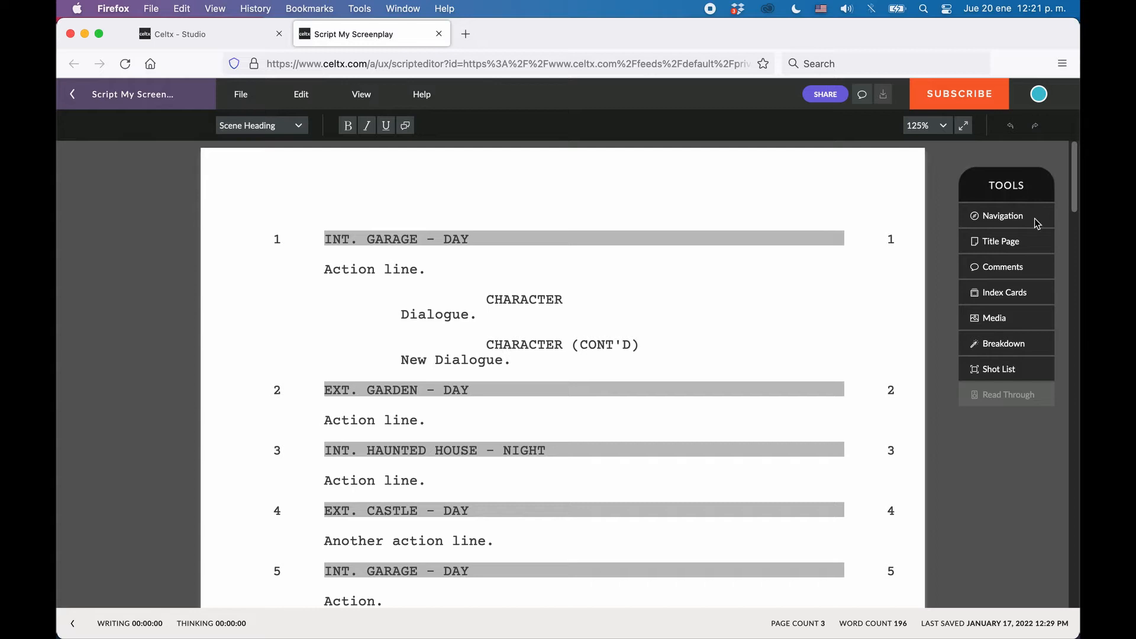
{"action": "mouse_move", "coordinate": [898, 272]}
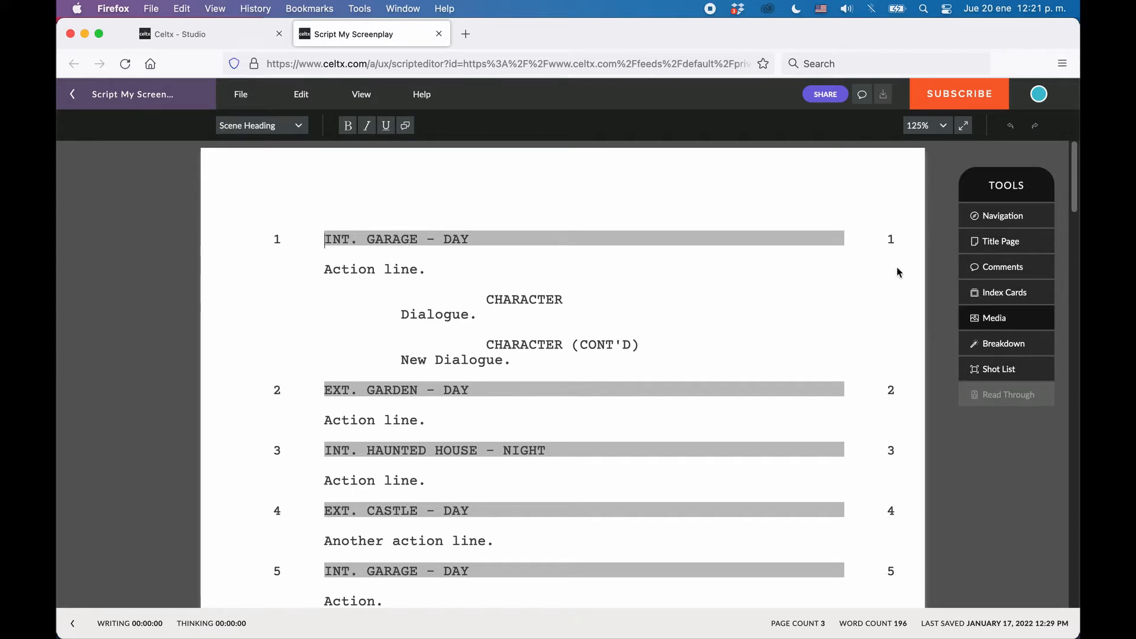
{"action": "mouse_move", "coordinate": [1003, 325]}
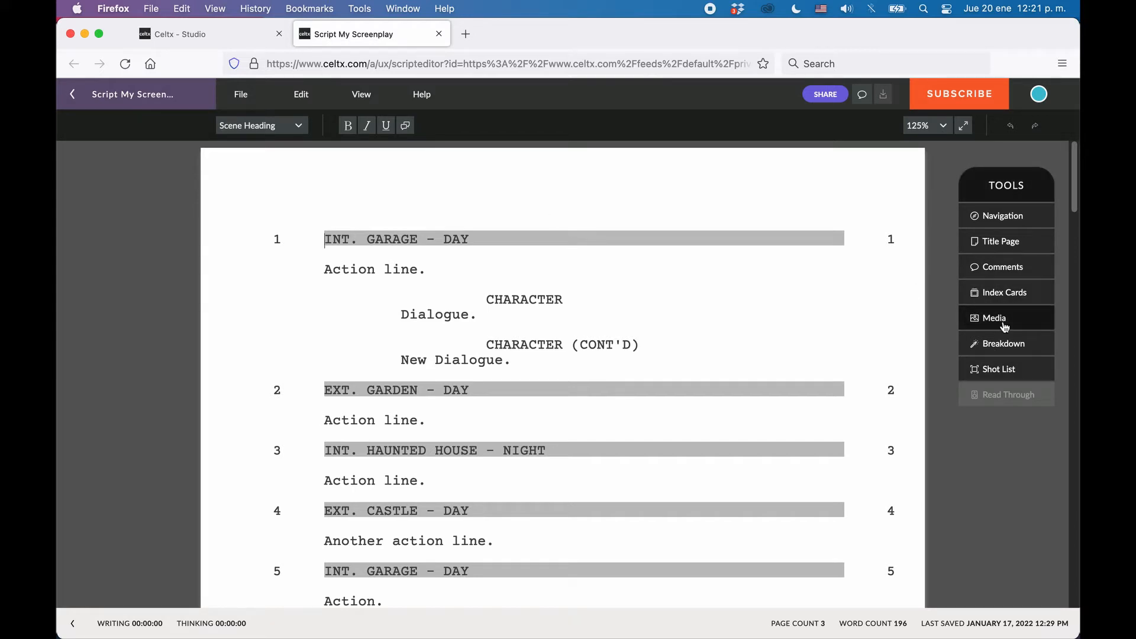
- Check the enabled tools, then bring up the Media tool from the Tools panel
{"action": "left_click", "coordinate": [361, 94]}
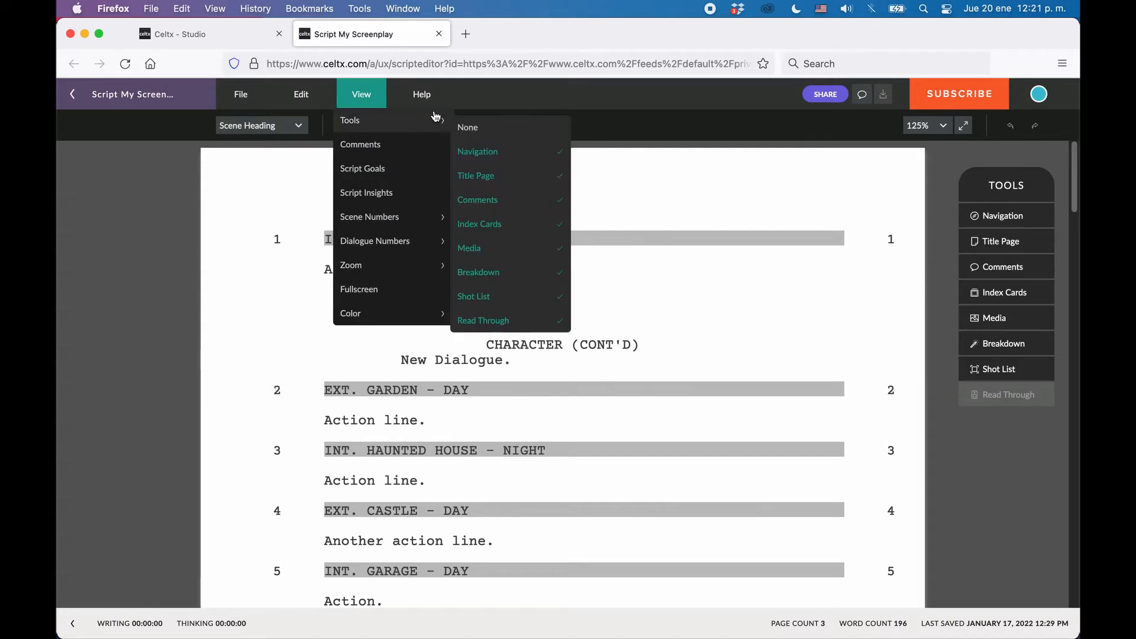
{"action": "mouse_move", "coordinate": [525, 286]}
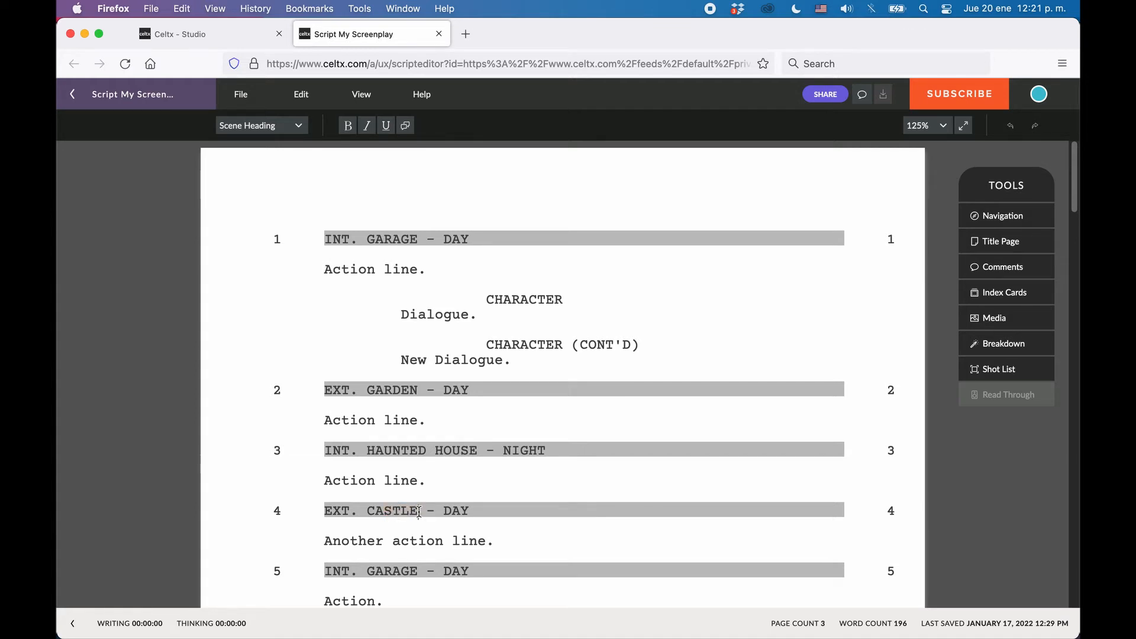
{"action": "mouse_move", "coordinate": [1009, 333]}
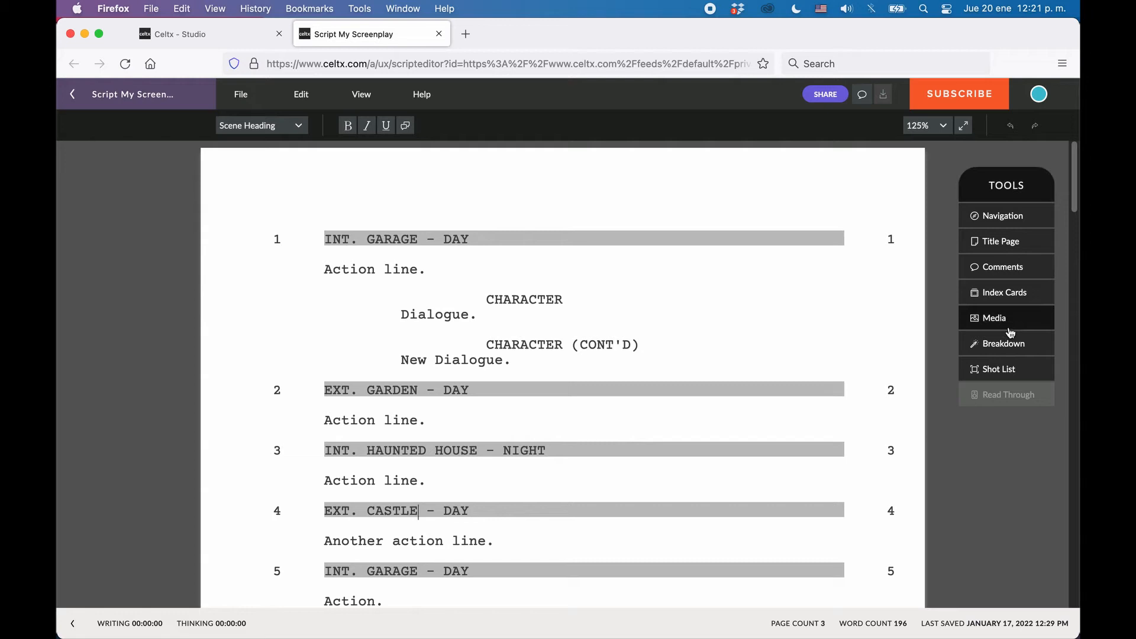
{"action": "left_click", "coordinate": [993, 317]}
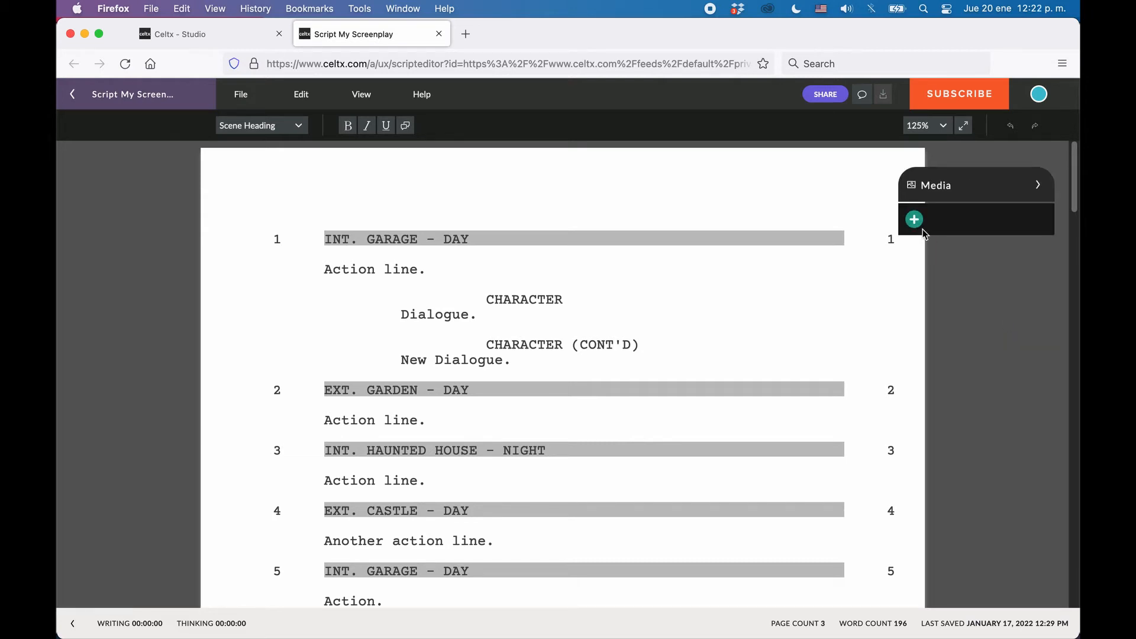
{"action": "mouse_move", "coordinate": [913, 219]}
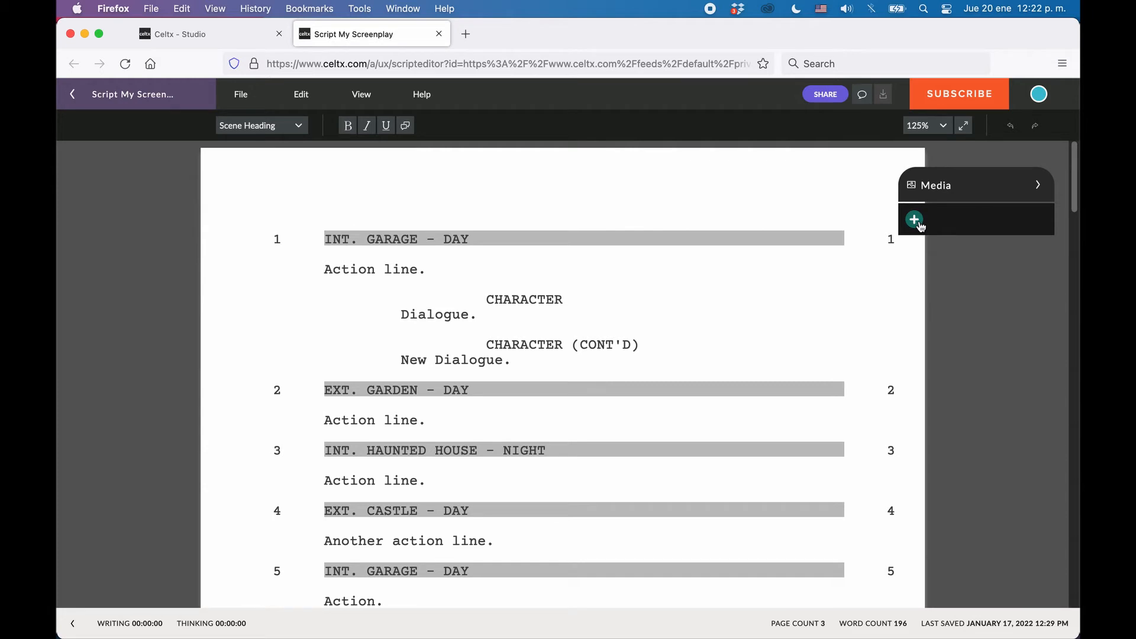
- Browse the Library and Web search sources, then add the castle photo from the library
{"action": "left_click", "coordinate": [914, 219]}
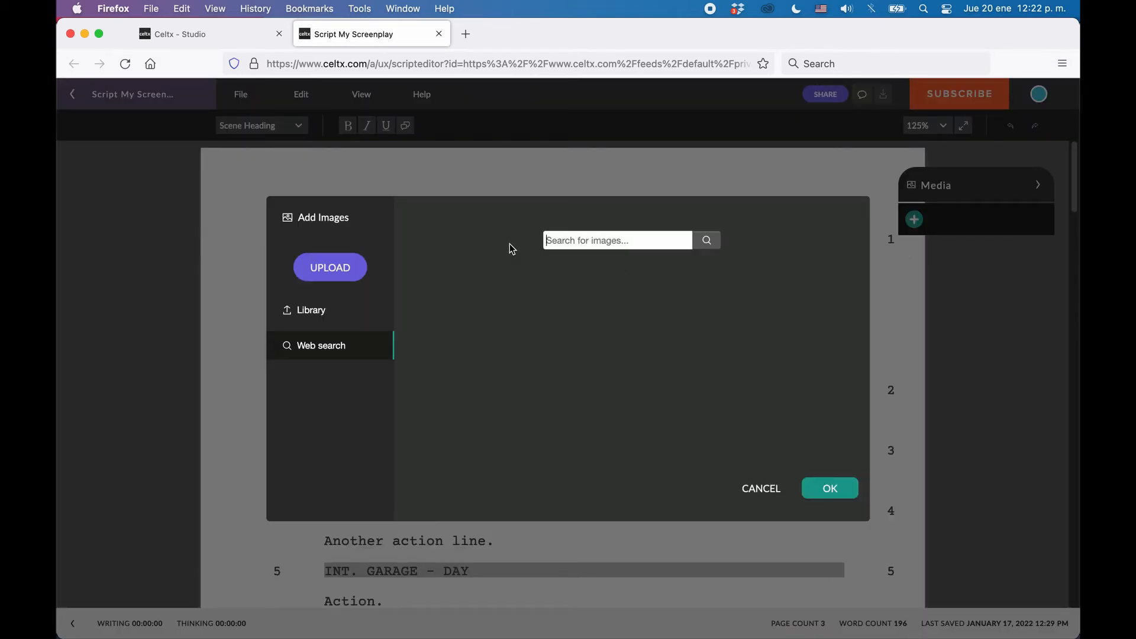
{"action": "mouse_move", "coordinate": [439, 196]}
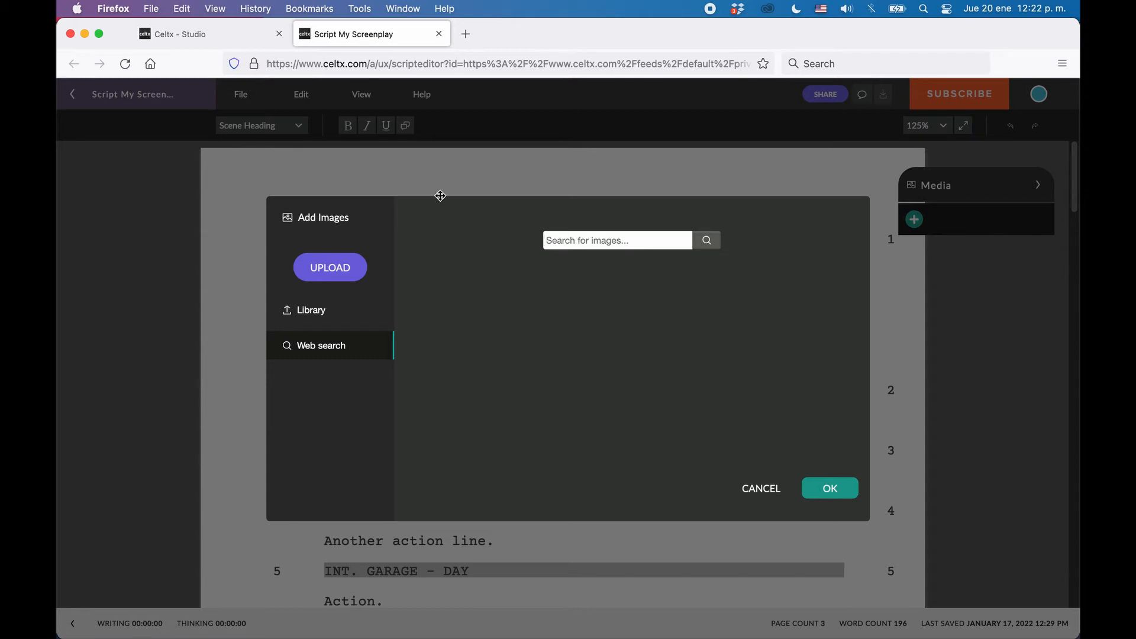
{"action": "mouse_move", "coordinate": [430, 387]}
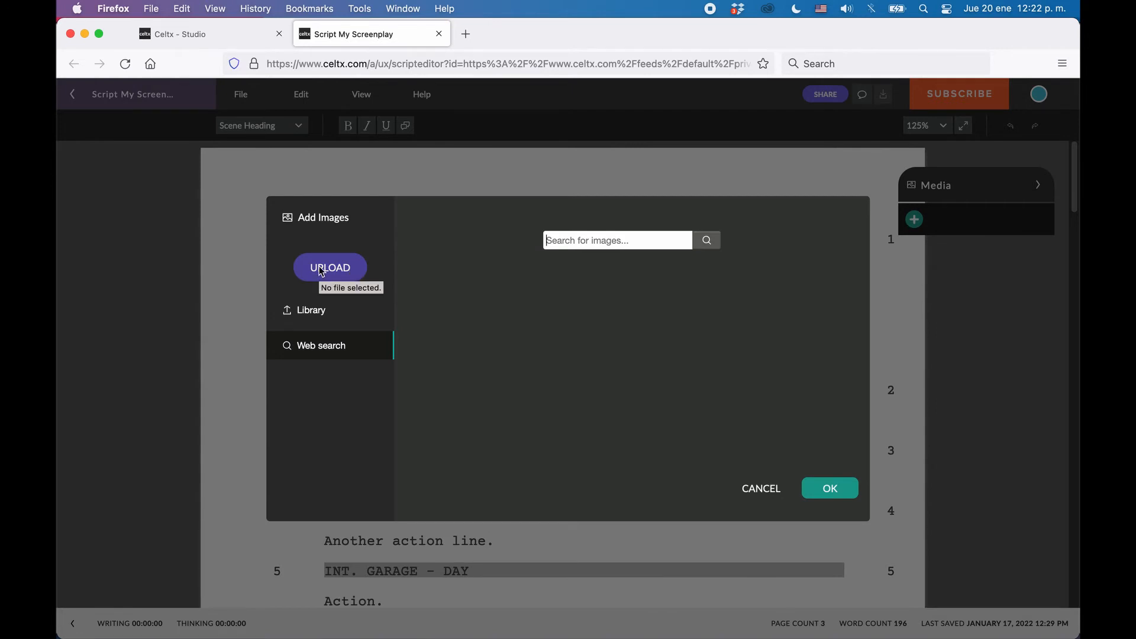
{"action": "left_click", "coordinate": [311, 310]}
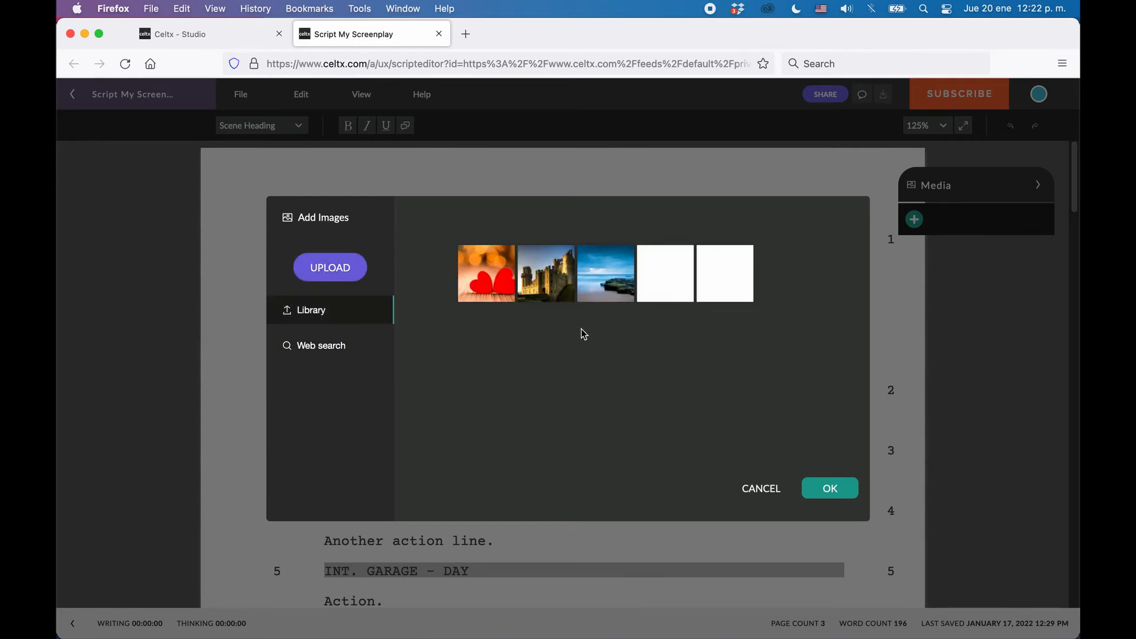
{"action": "left_click", "coordinate": [320, 346]}
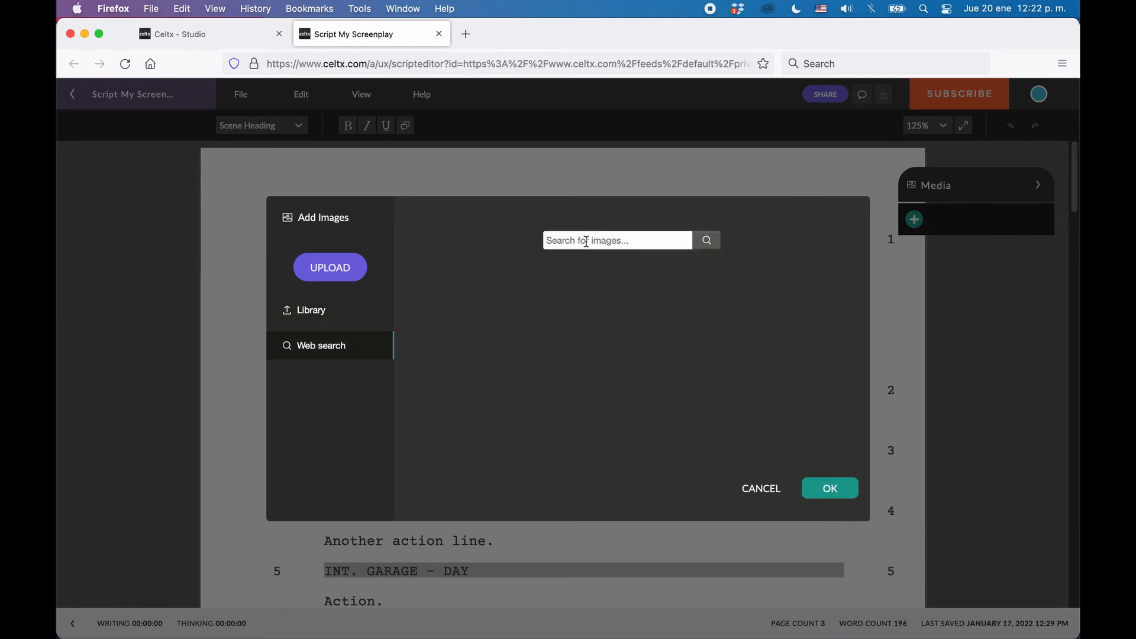
{"action": "left_click", "coordinate": [310, 310]}
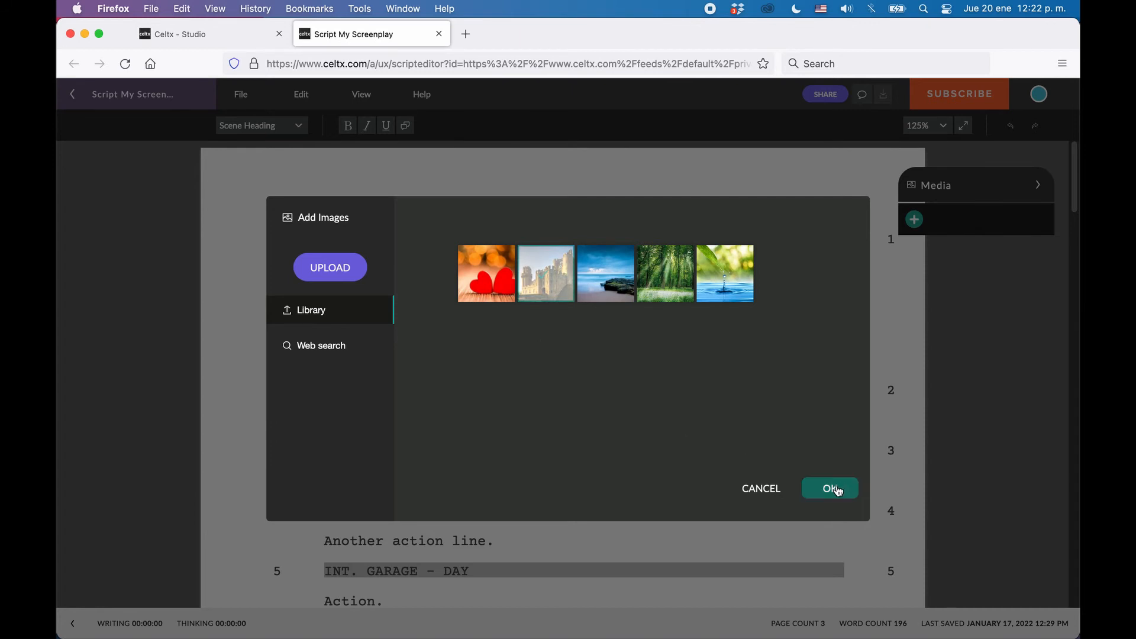
{"action": "left_click", "coordinate": [829, 487]}
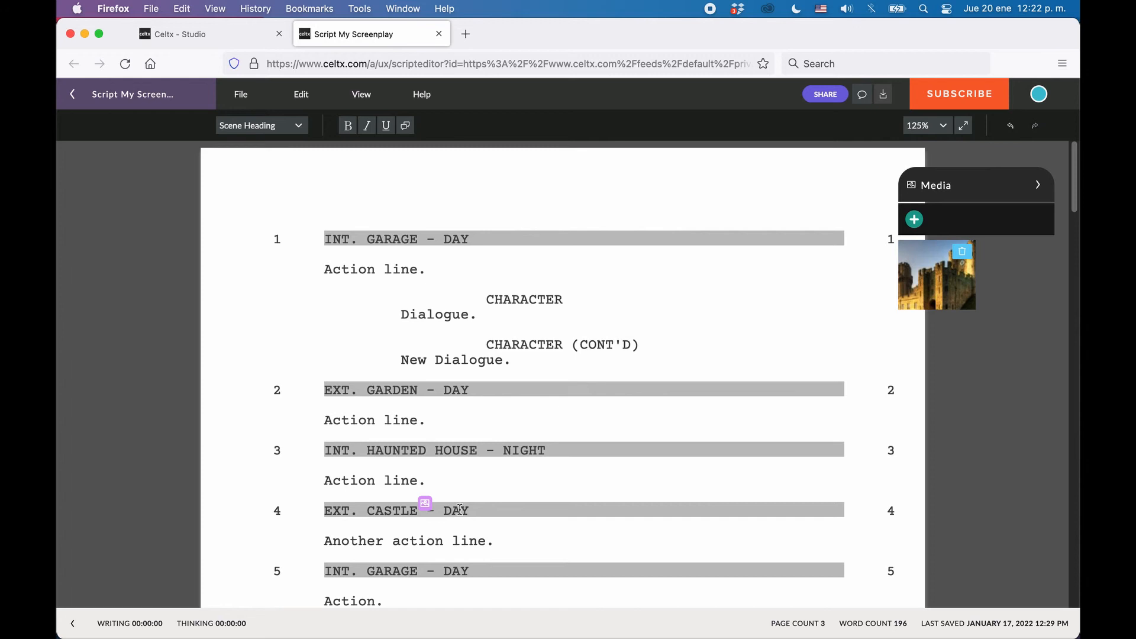
- Attach the castle image to the EXT. CASTLE – DAY scene heading and view its link line
{"action": "left_click", "coordinate": [882, 93]}
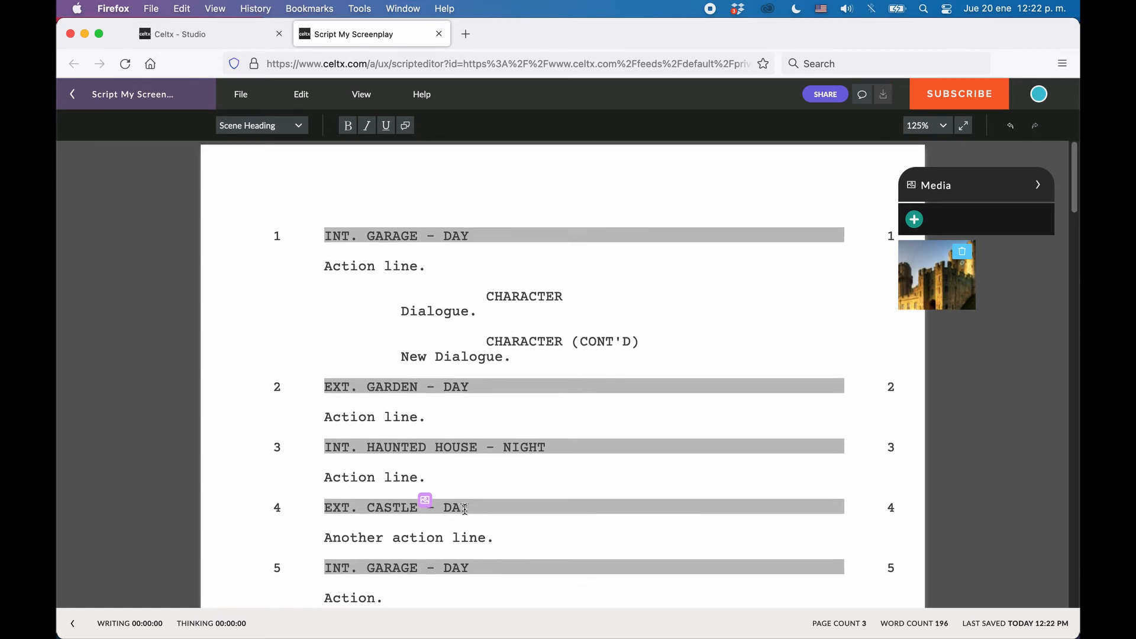
{"action": "scroll", "scroll_direction": "down", "scroll_amount": 3}
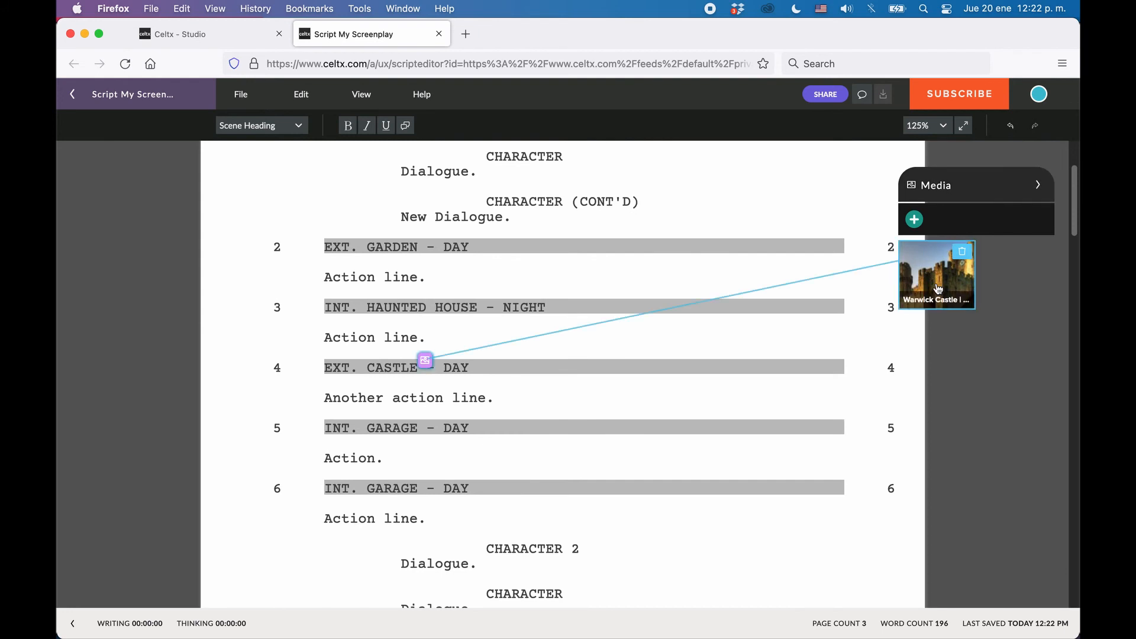
{"action": "mouse_move", "coordinate": [935, 280]}
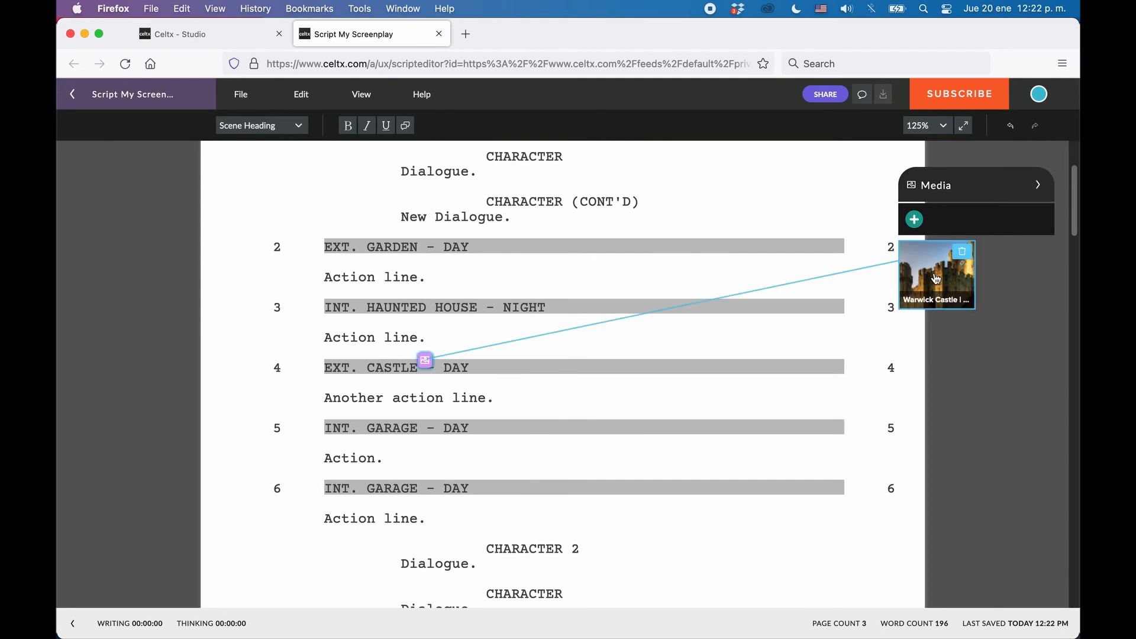
{"action": "mouse_move", "coordinate": [929, 277]}
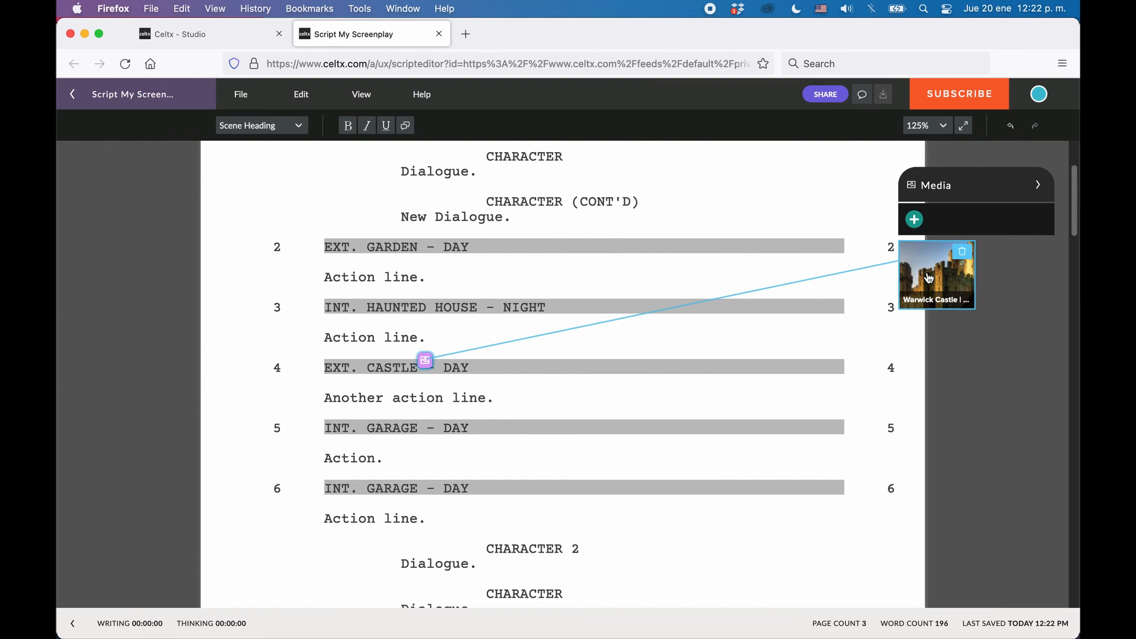
- View the Warwick Castle image in the large preview with the comment box ready
{"action": "left_click", "coordinate": [935, 275]}
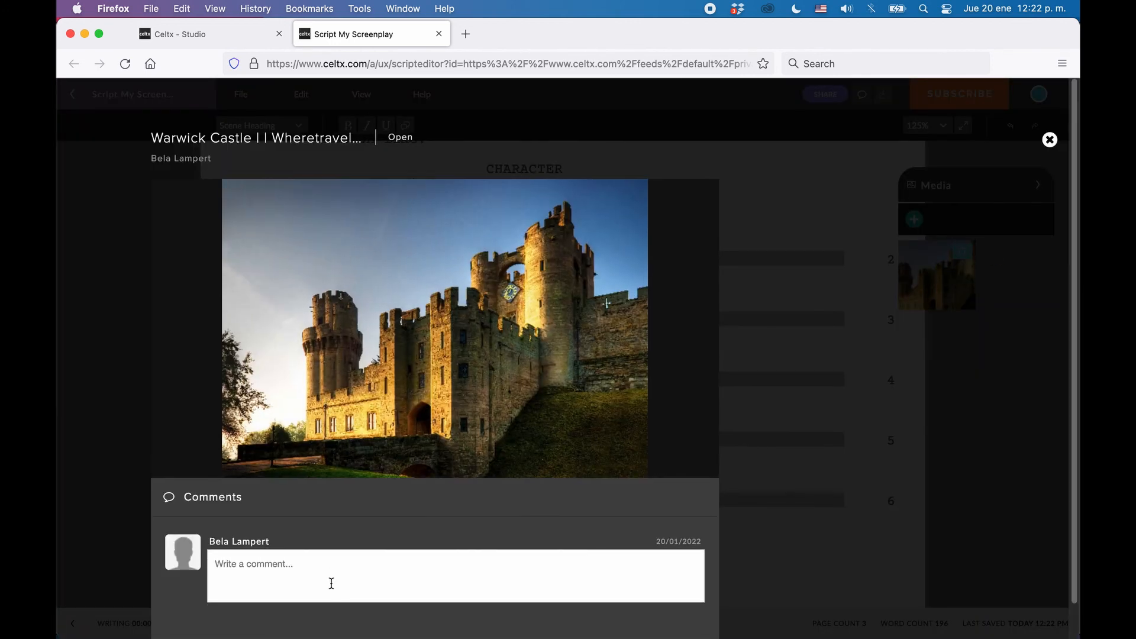
{"action": "left_click", "coordinate": [330, 575]}
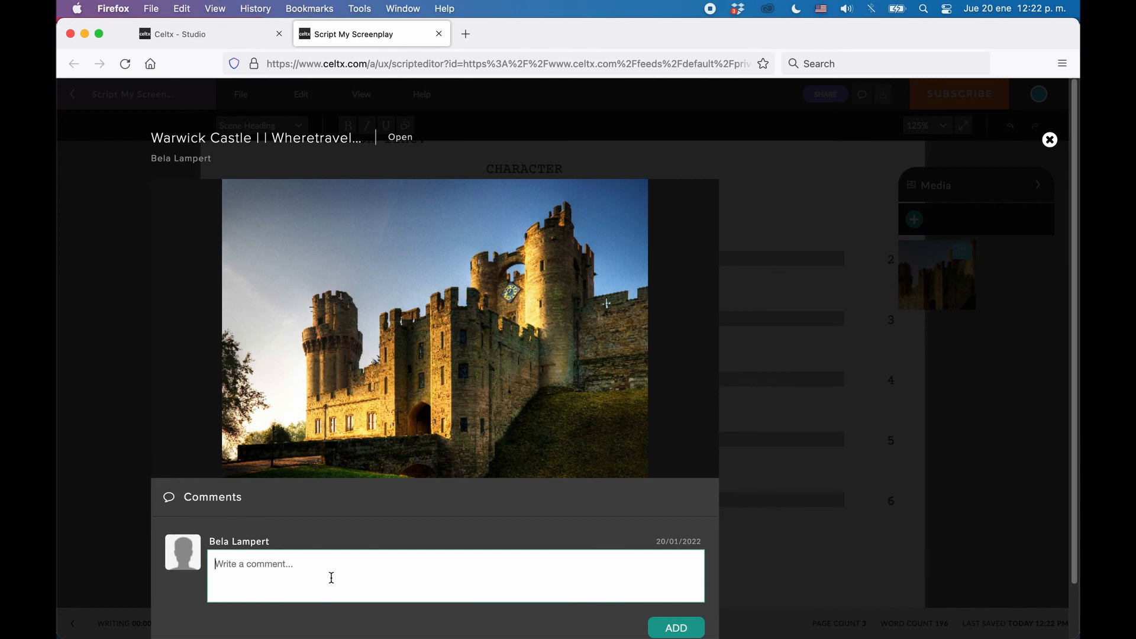